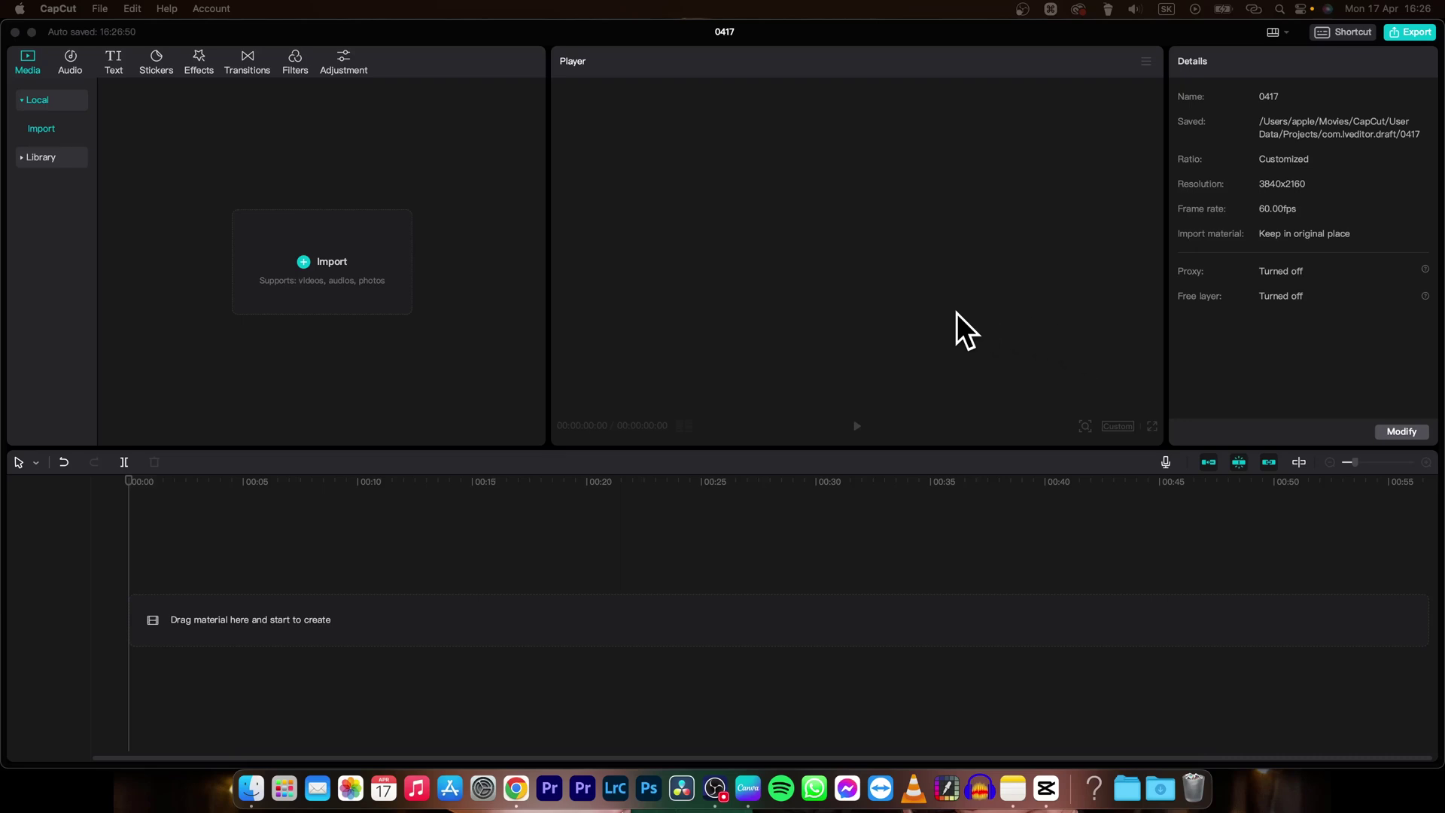
mouse_move(928, 327)
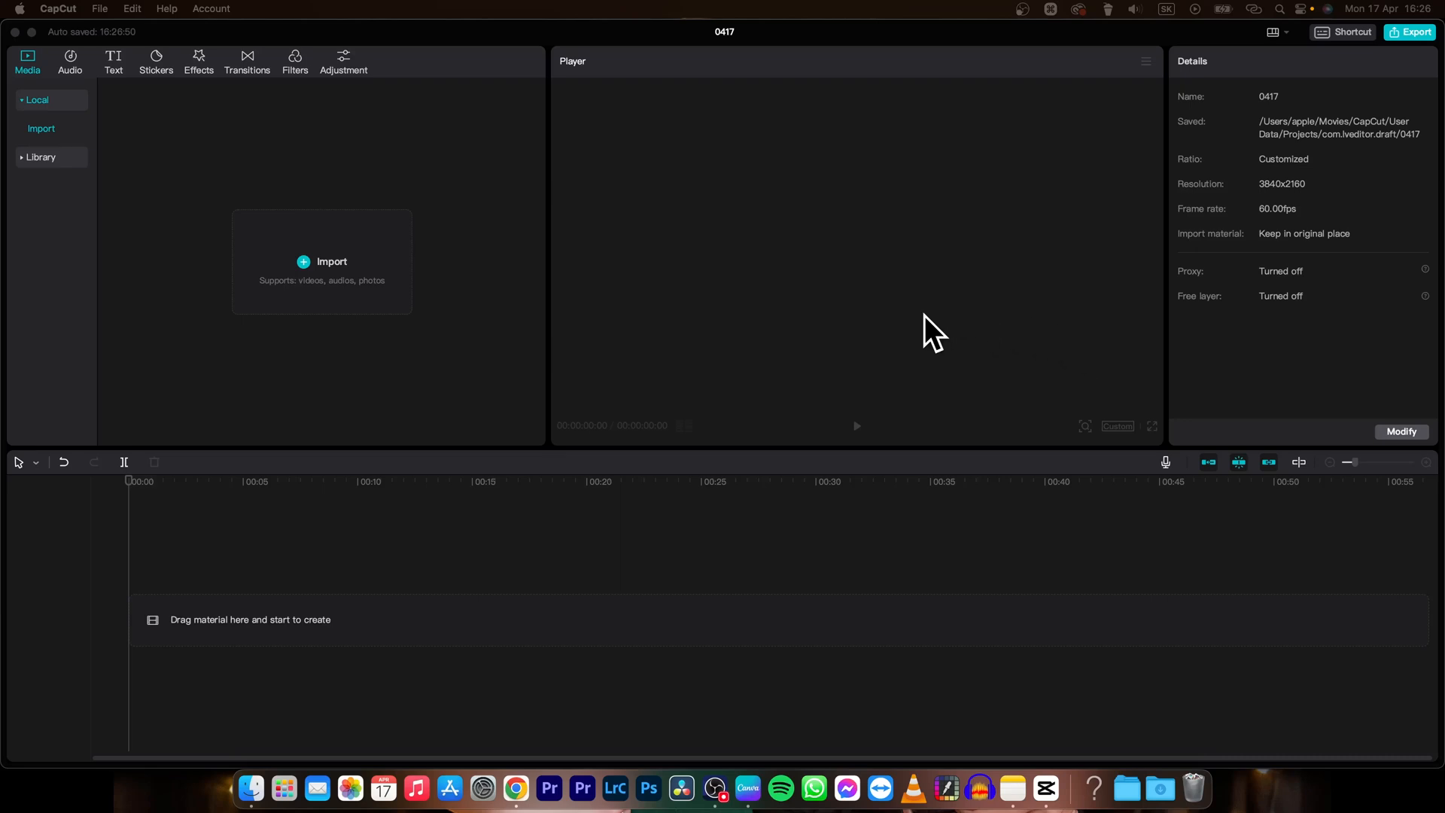
mouse_move(902, 345)
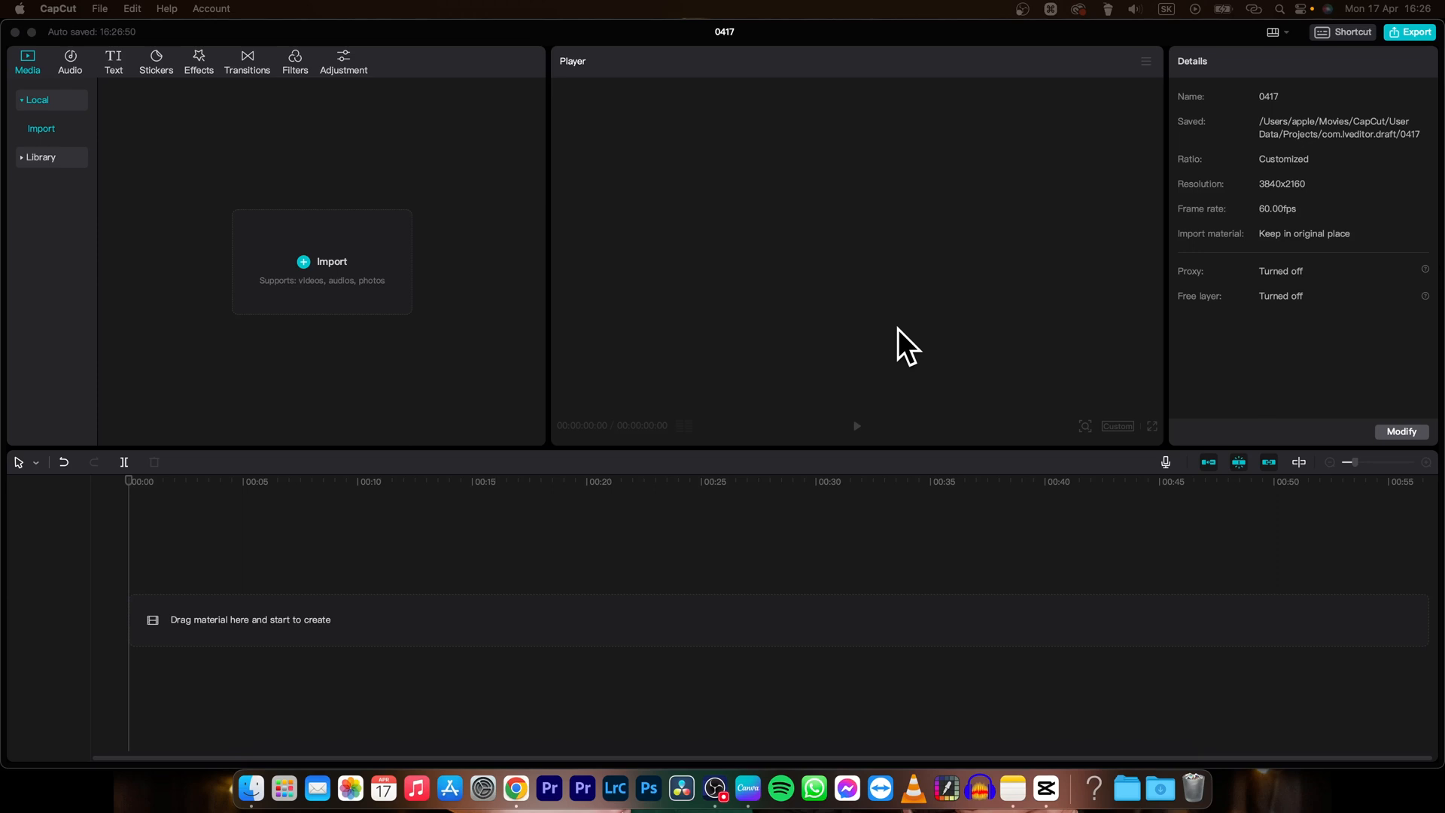
mouse_move(429, 121)
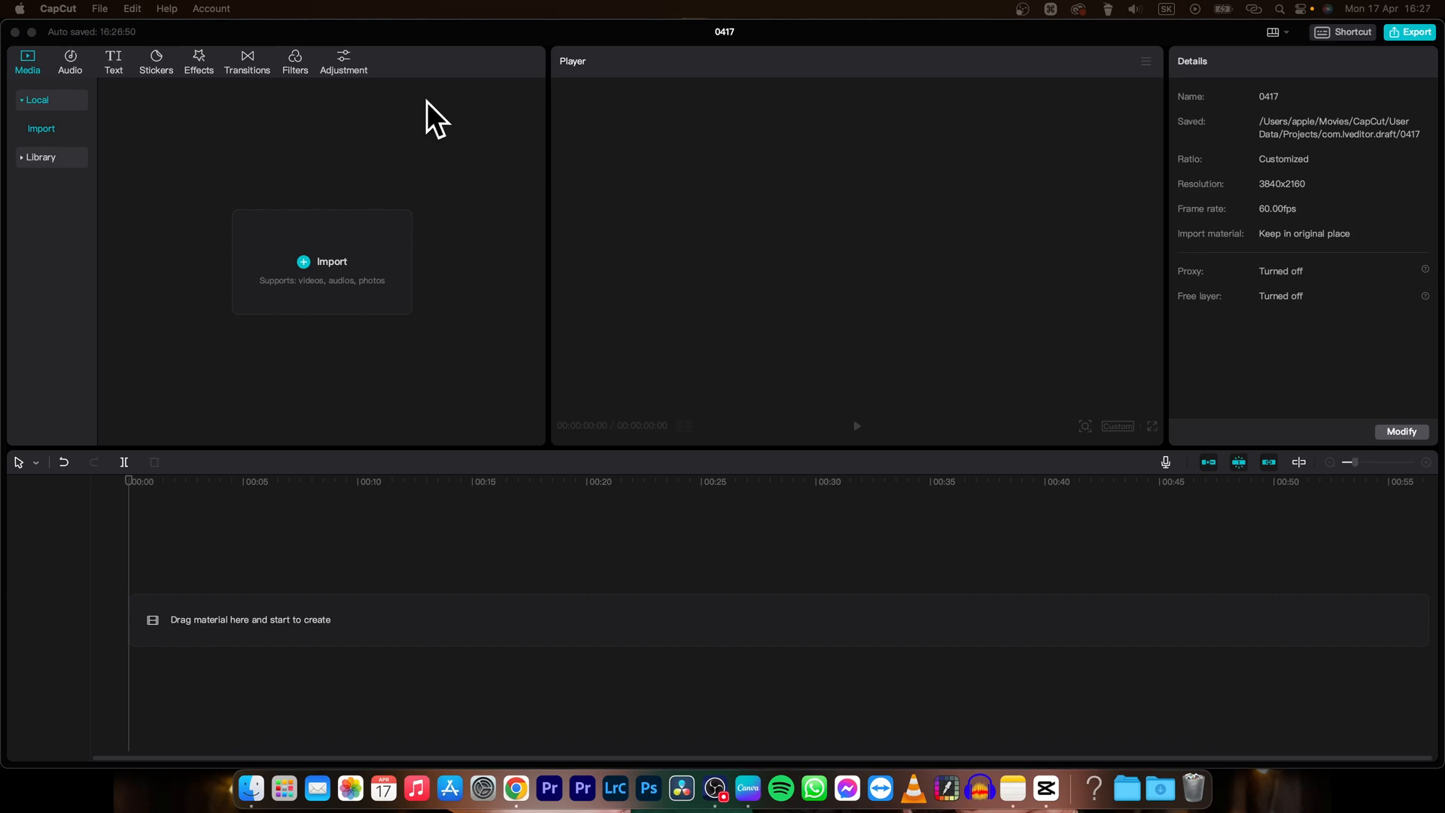
Import the Red Fashion Autumn Sale video of the woman in the orange jacket
click(322, 262)
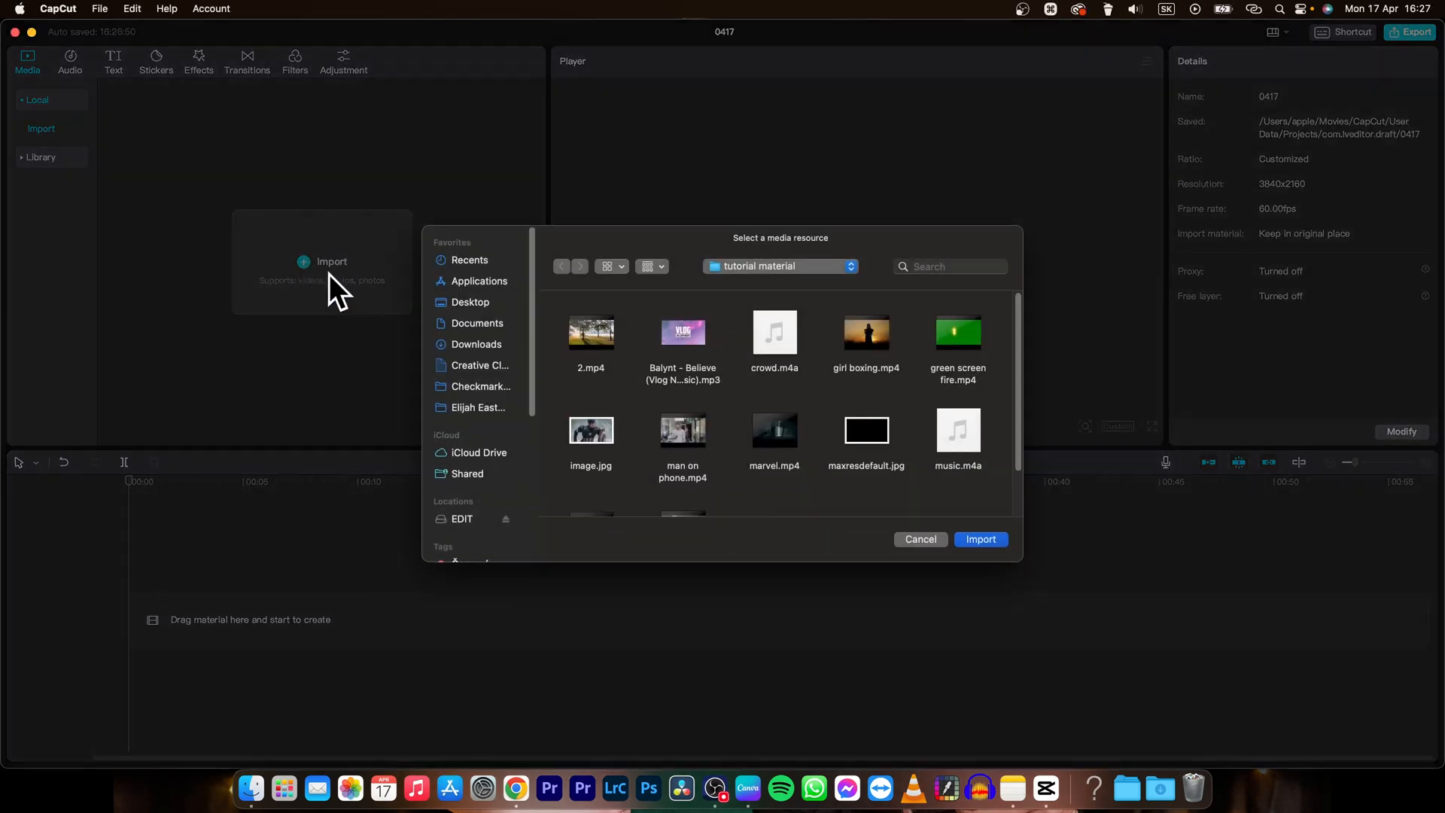
scroll(down, 3)
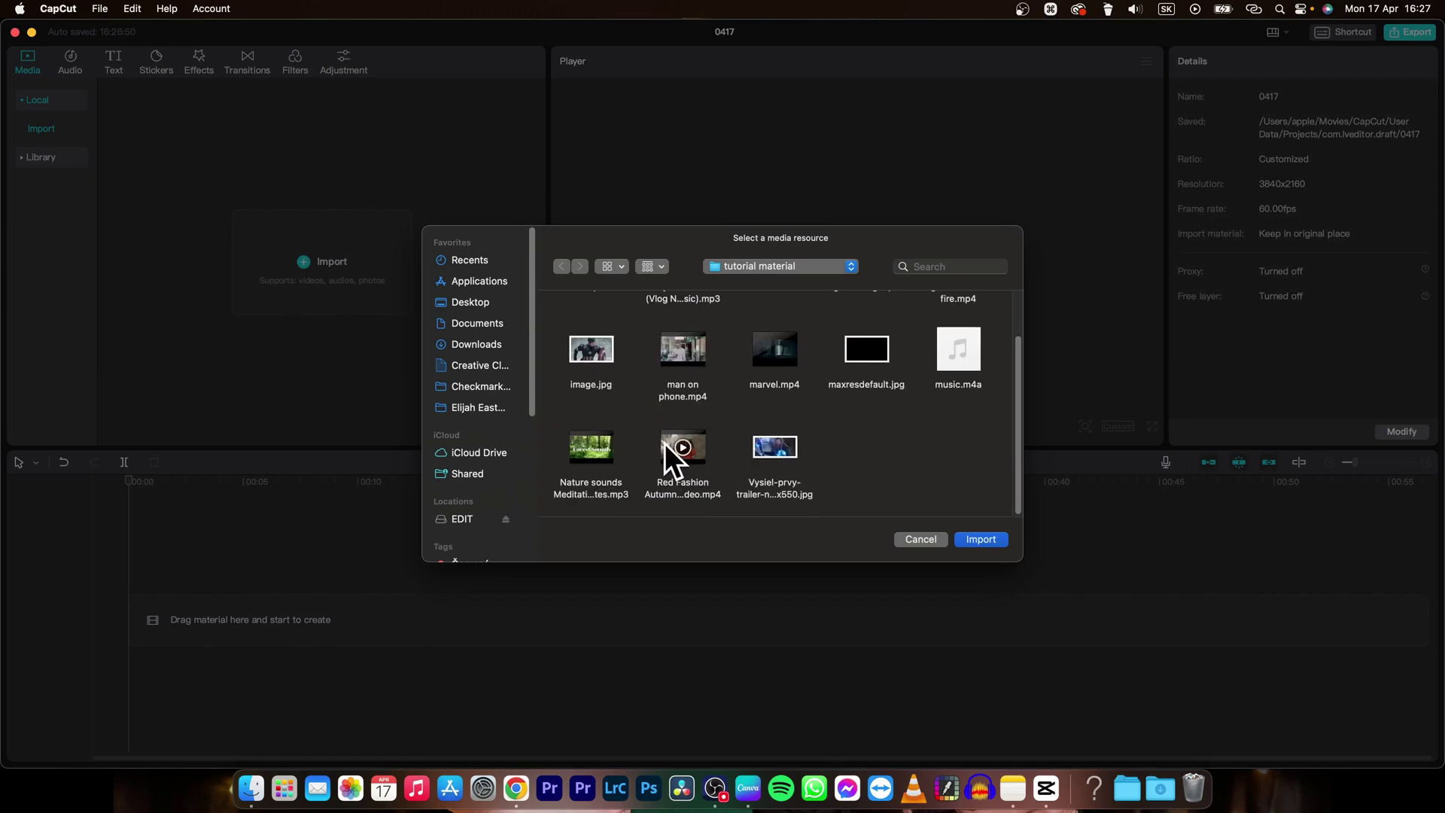
click(981, 539)
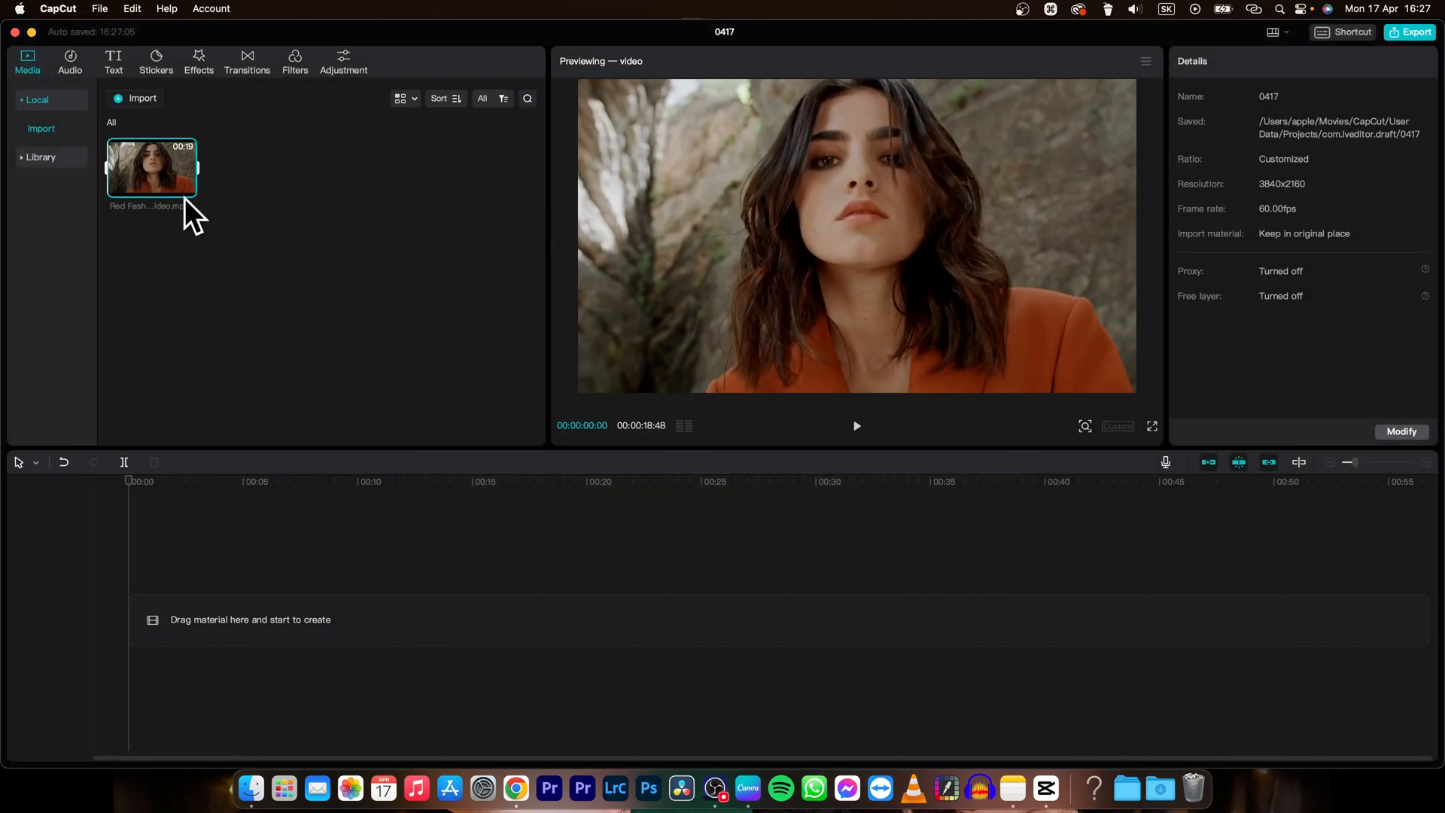
Place the Red Fashion clip on the timeline and move the playhead to about eleven seconds
drag(152, 167, 343, 620)
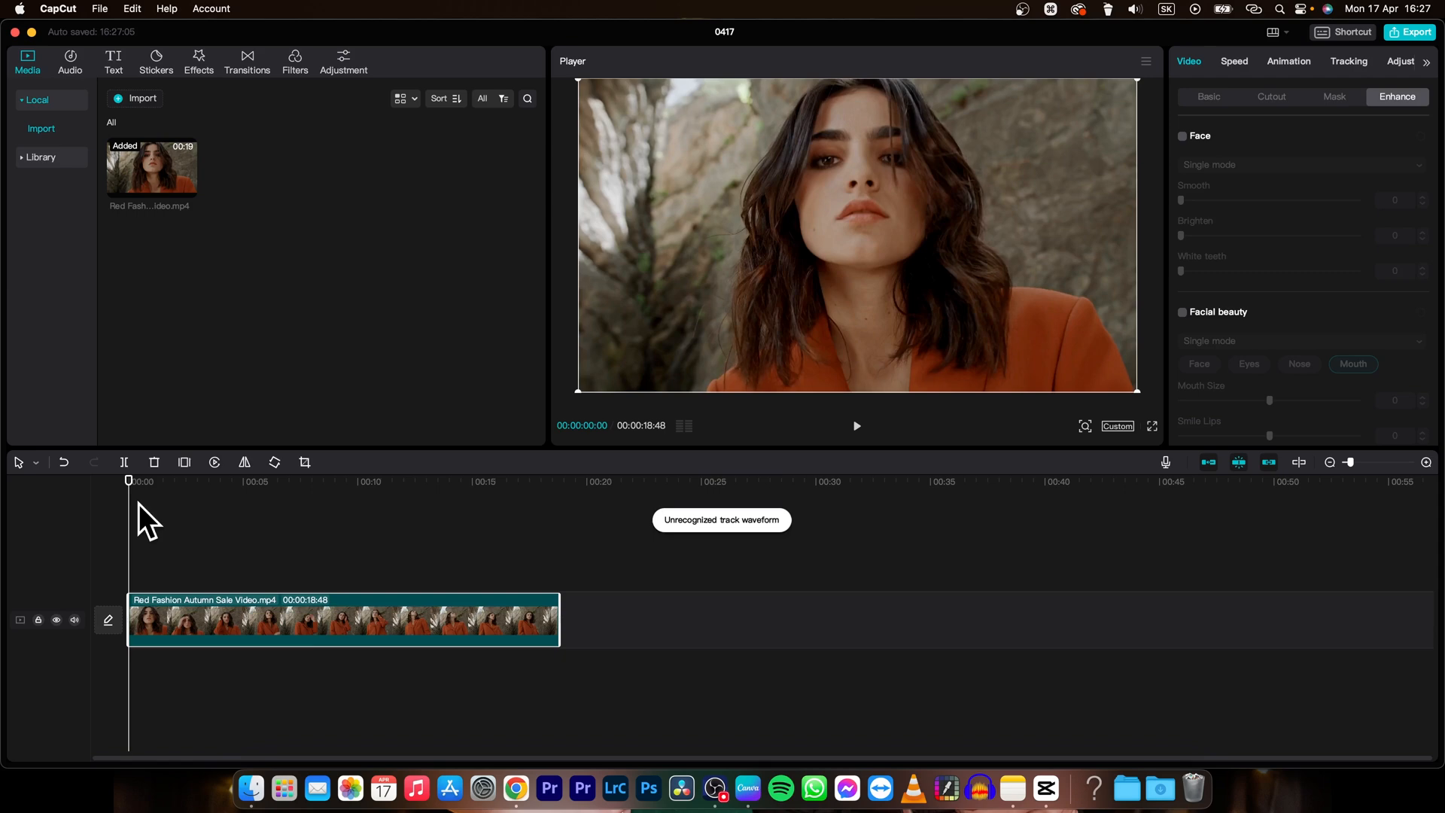
click(399, 481)
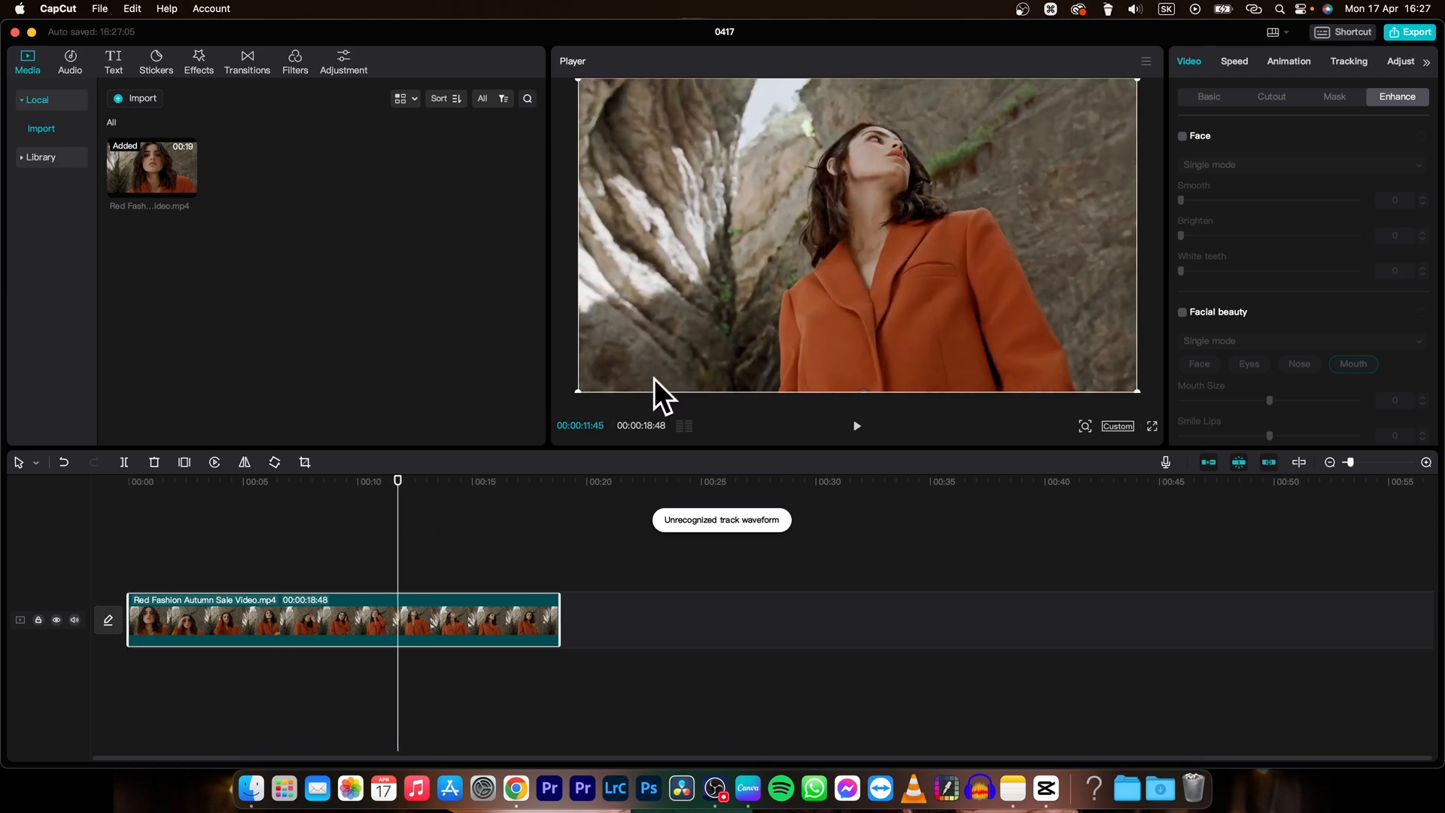
mouse_move(211, 159)
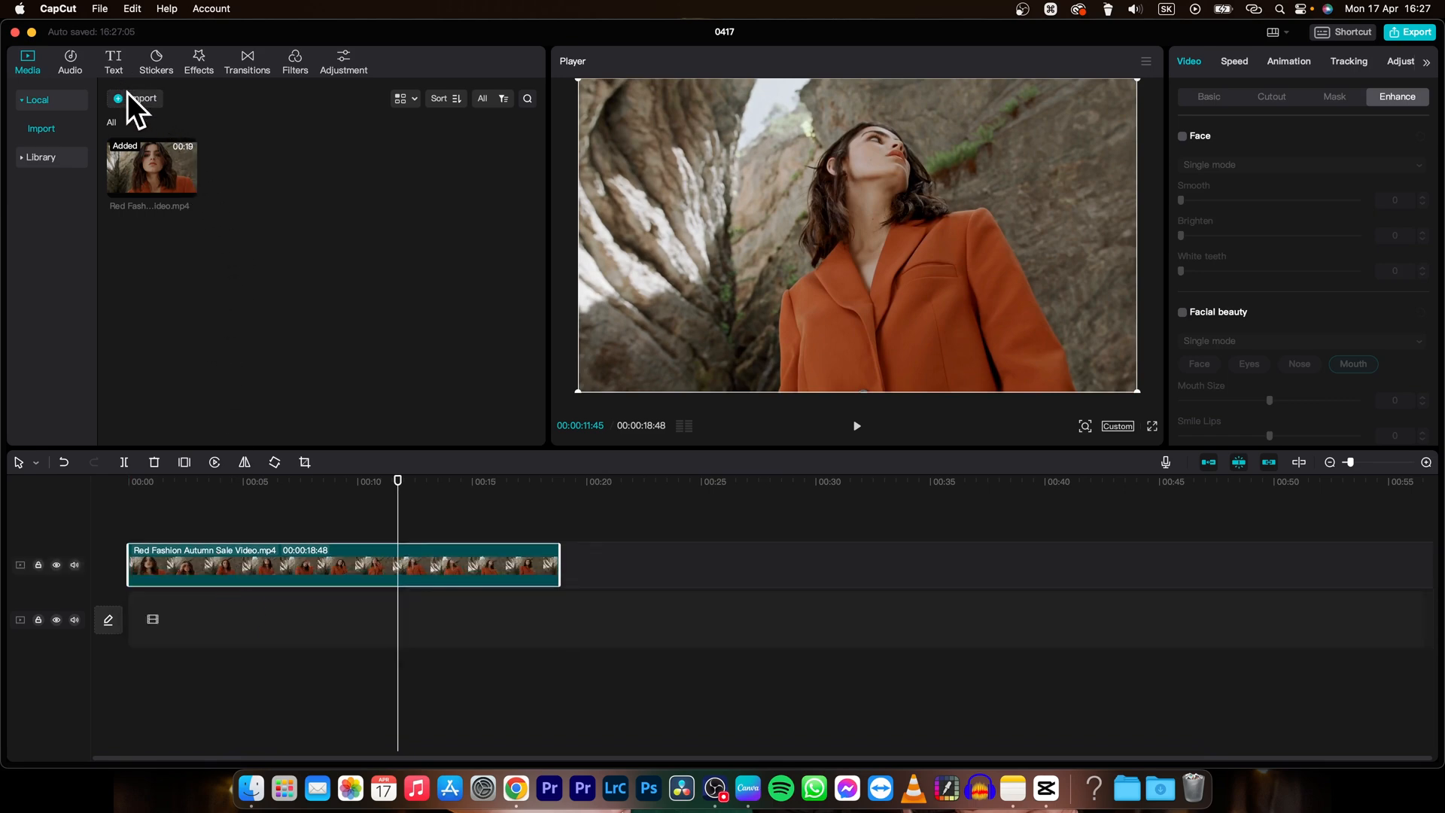
Import girl boxing.mp4 and lay it on the main track below the portrait clip
click(134, 99)
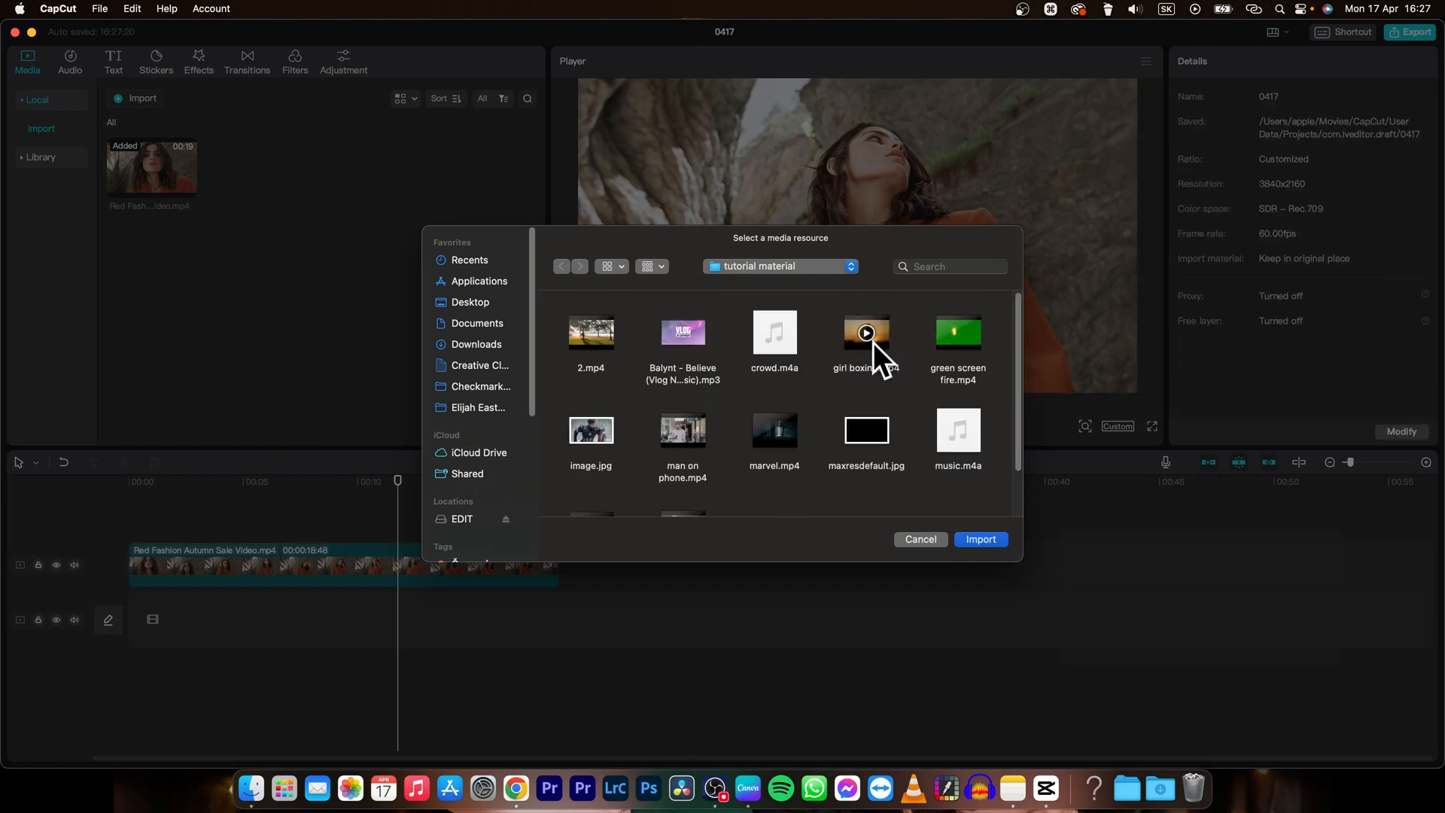
click(981, 539)
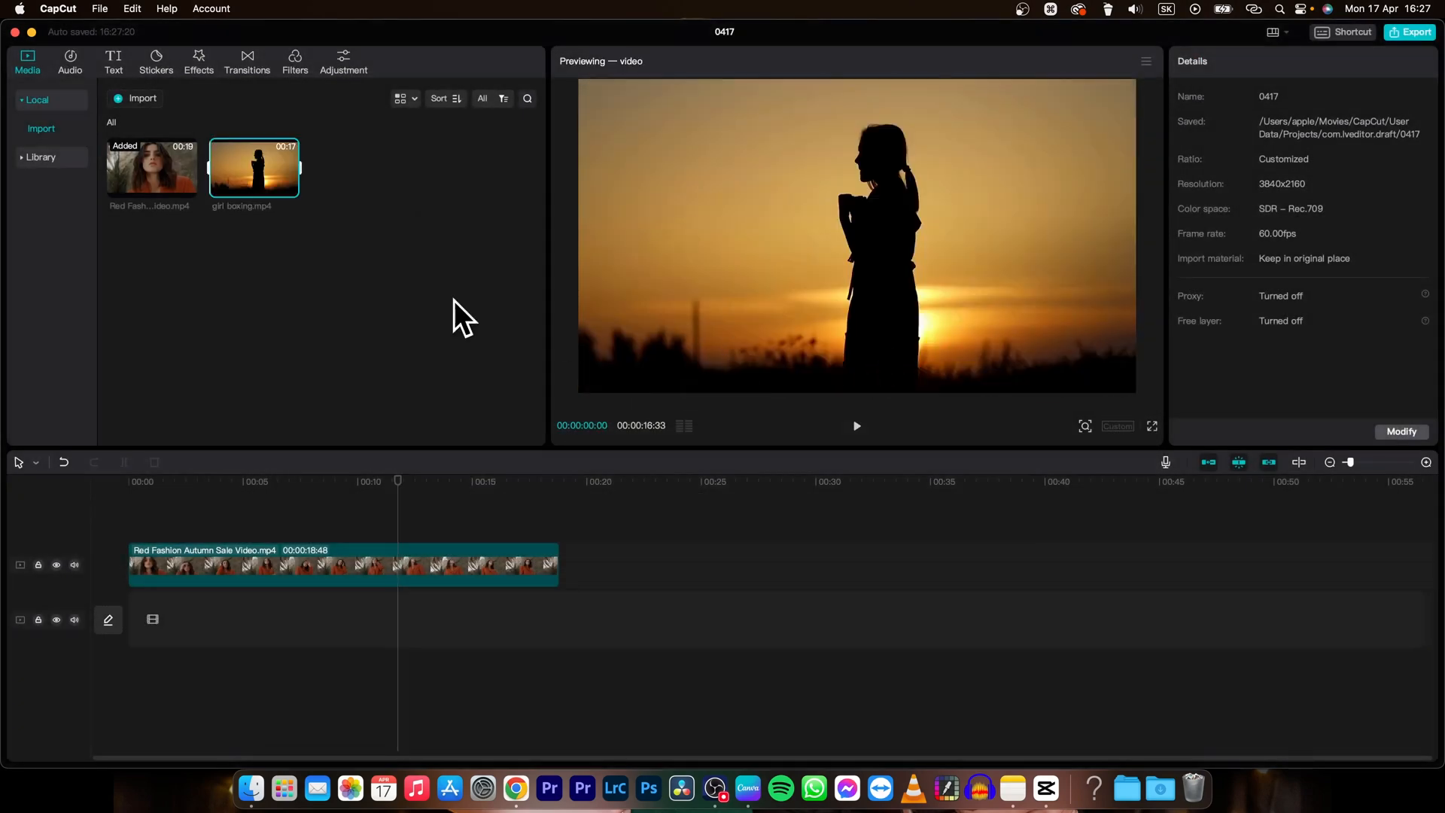
drag(254, 168, 424, 276)
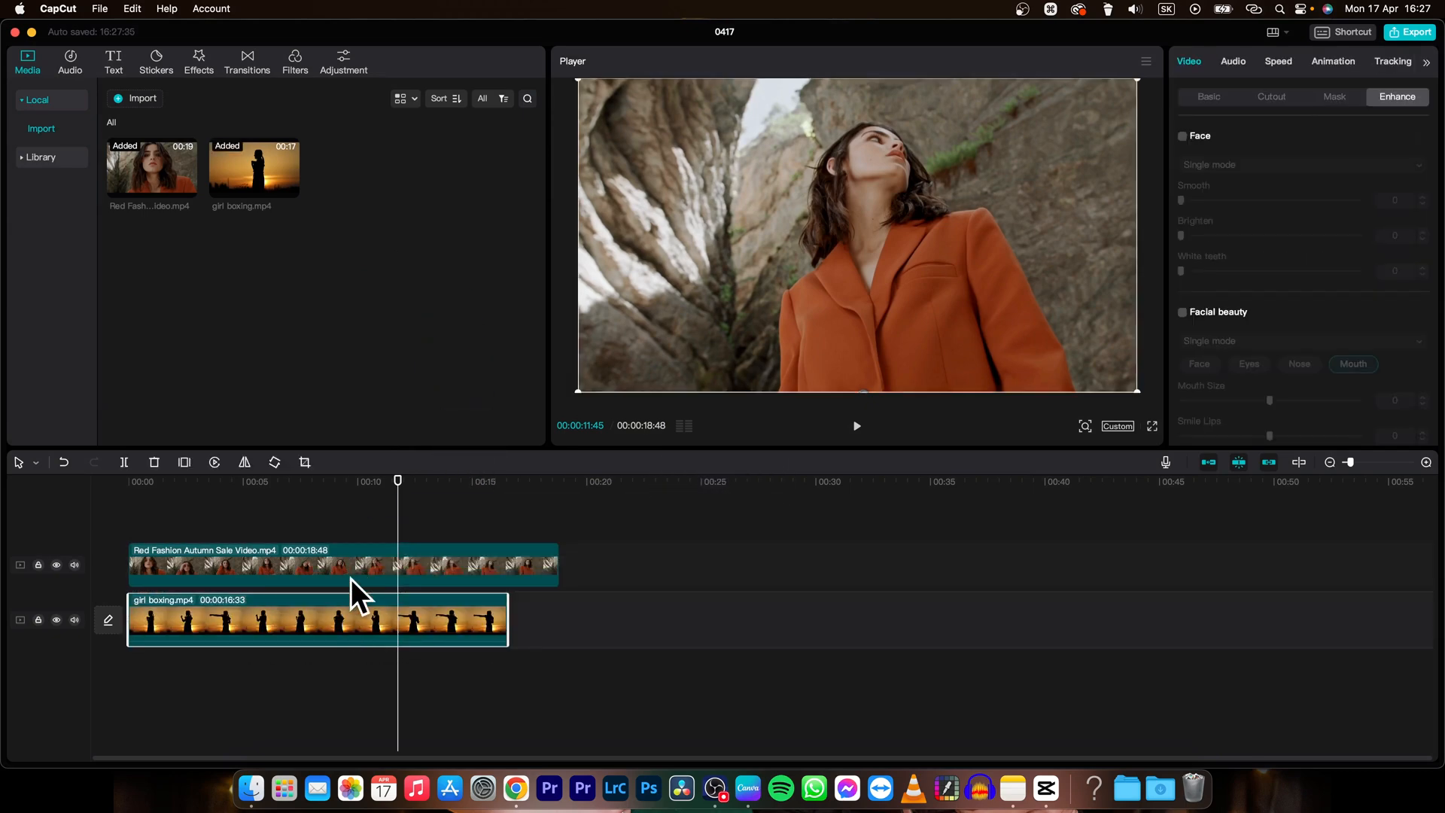
mouse_move(326, 580)
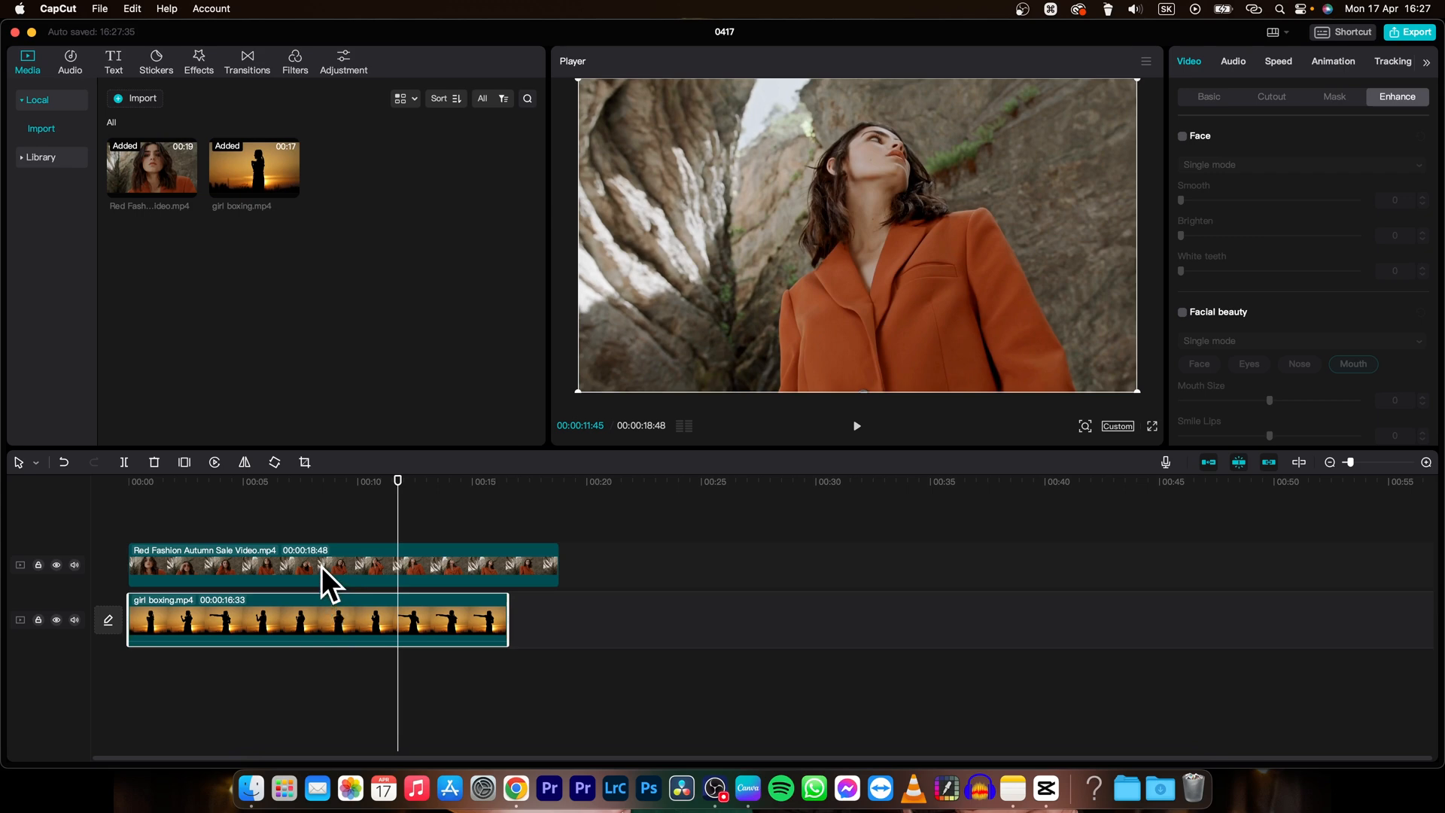
Enable Auto cutout on the upper Red Fashion clip under Video > Cutout
click(326, 565)
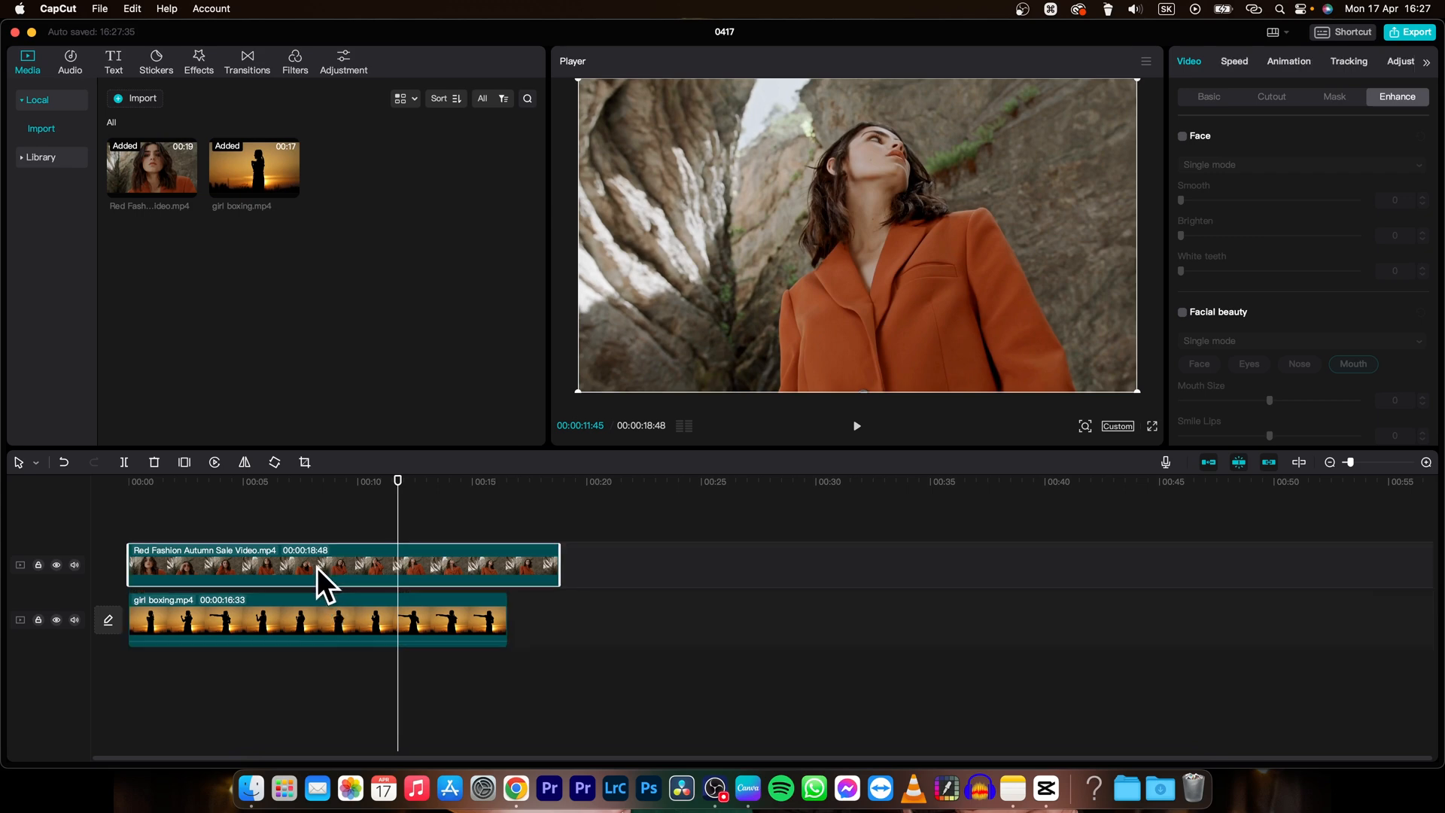
mouse_move(1111, 277)
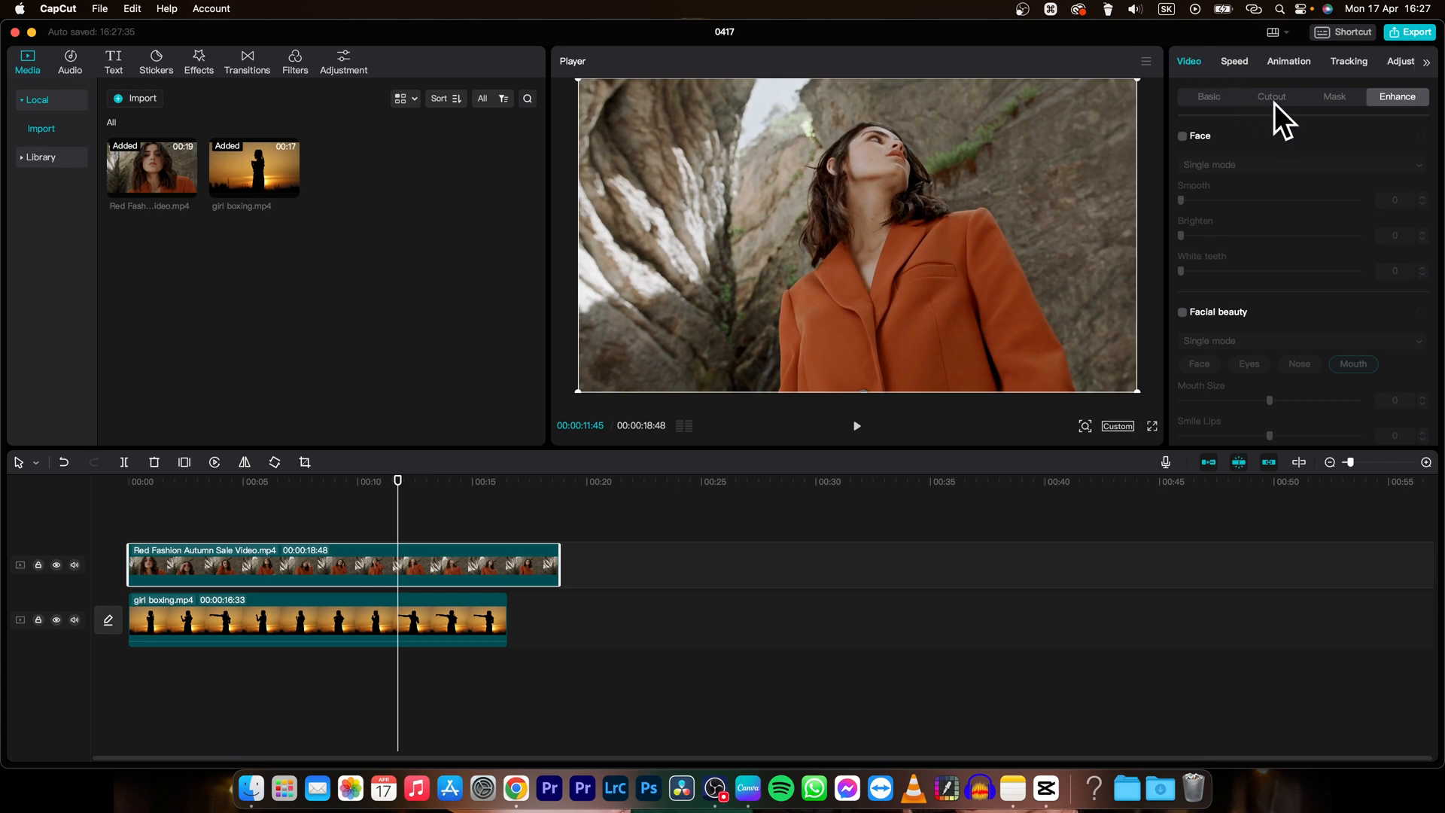
click(1273, 96)
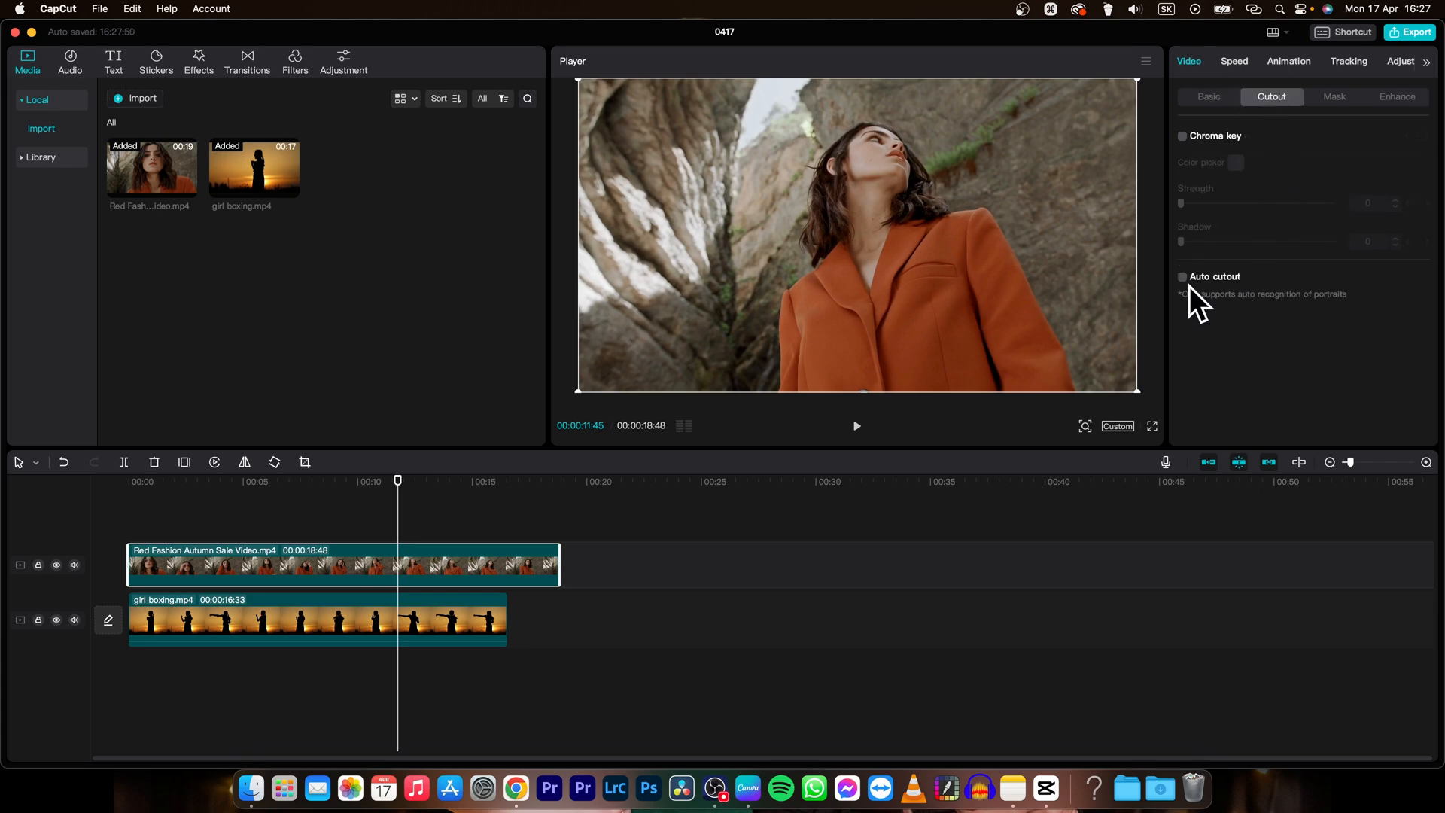
click(1182, 276)
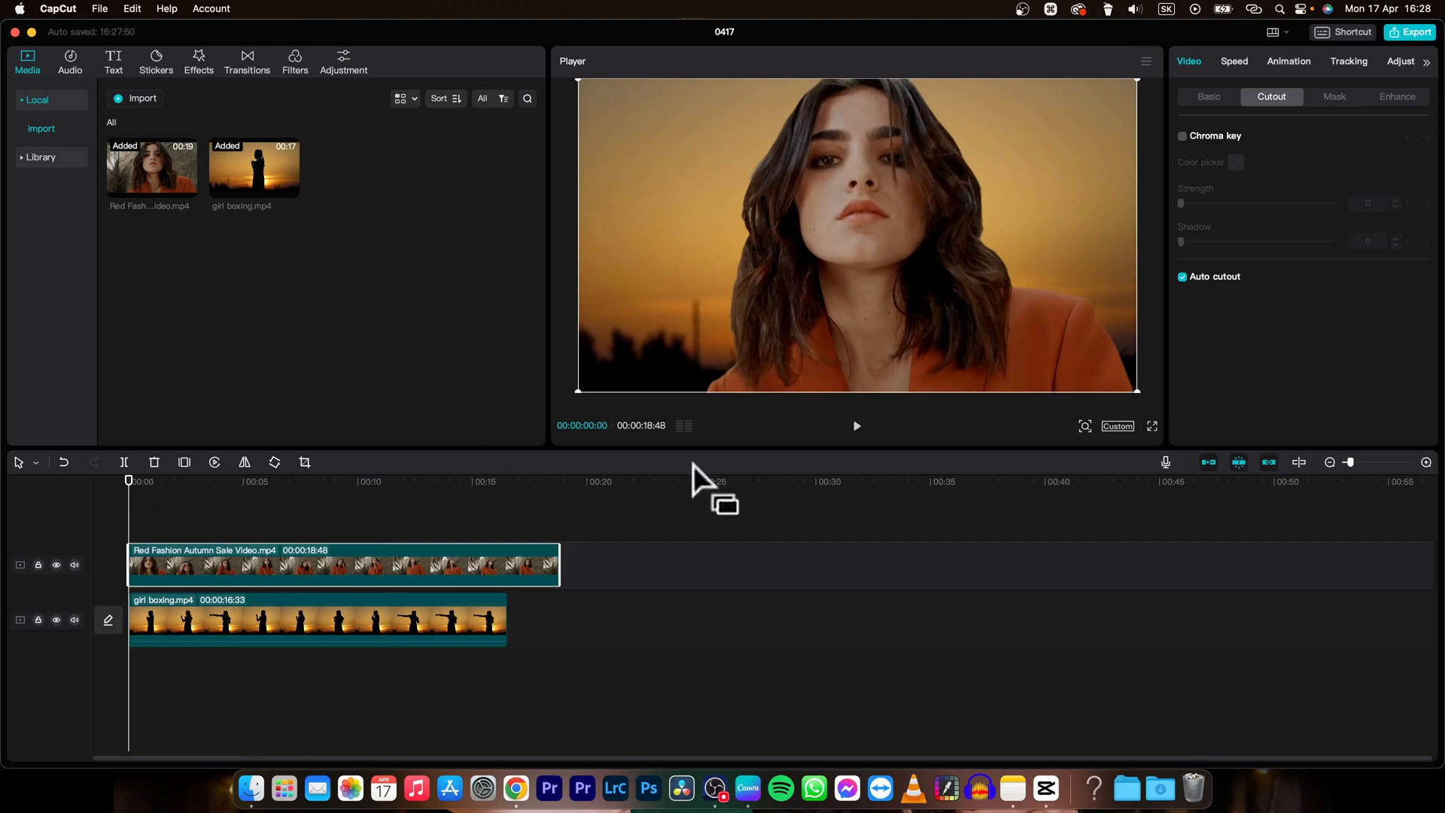
key(space)
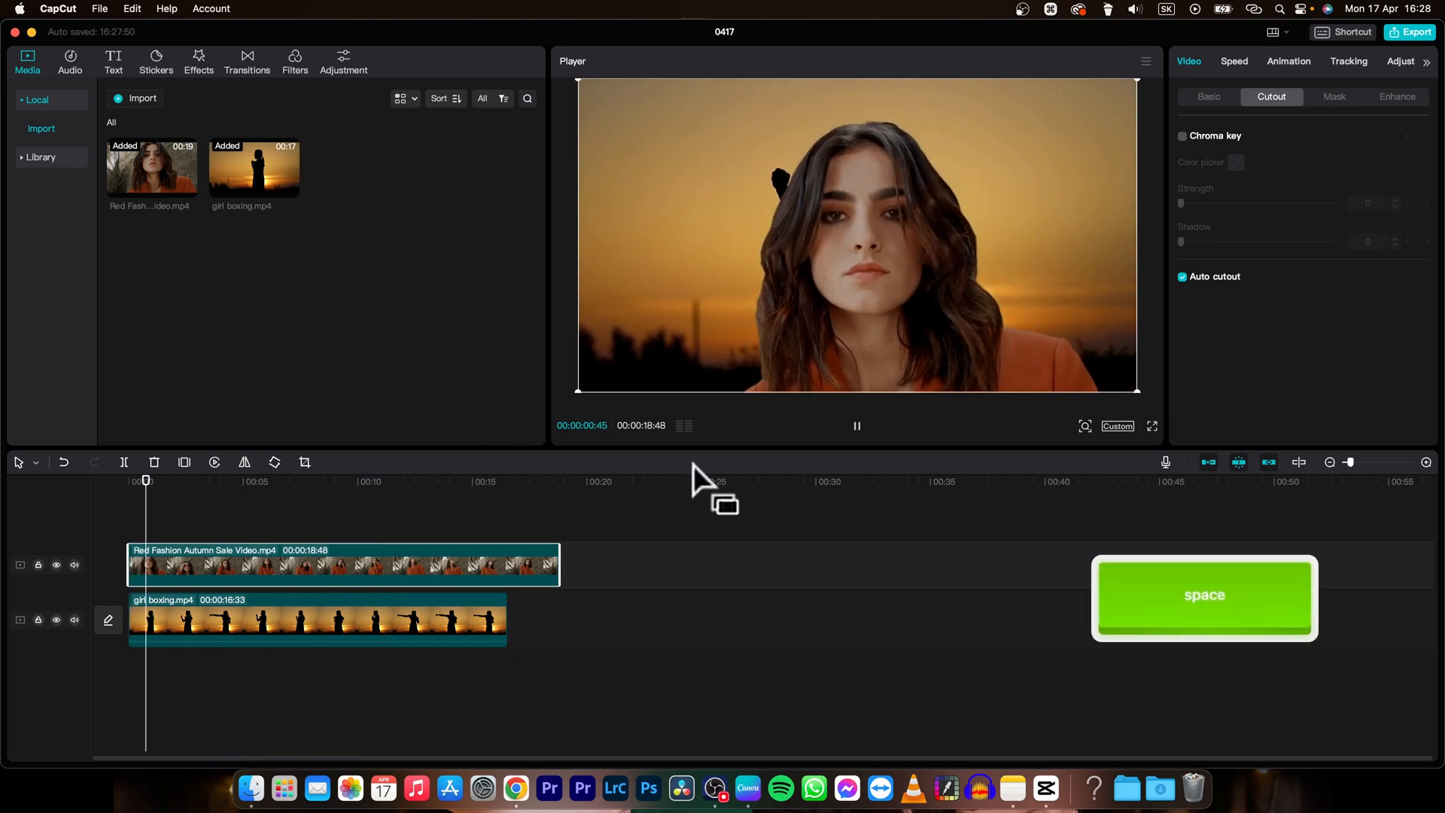
key(space)
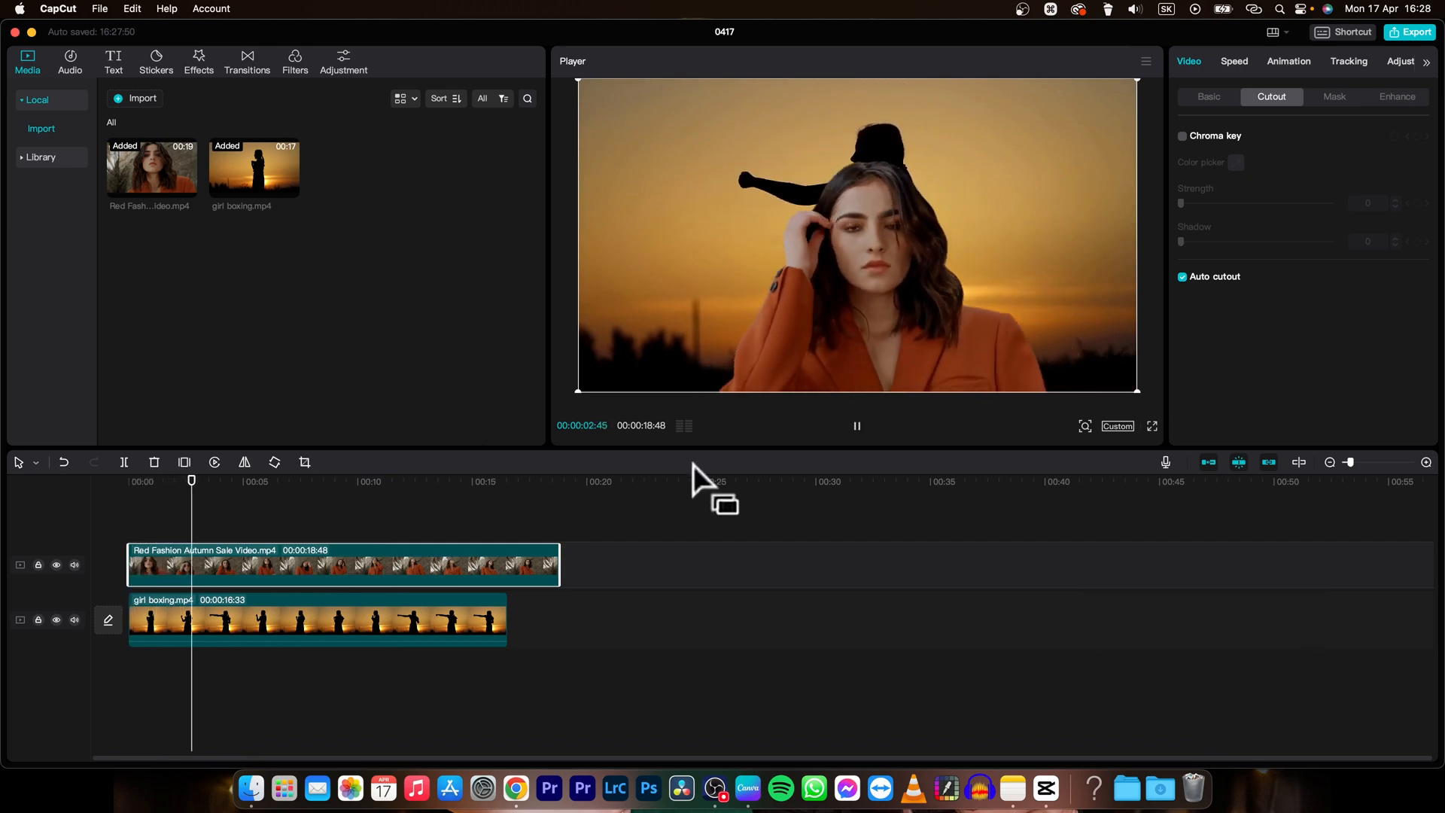